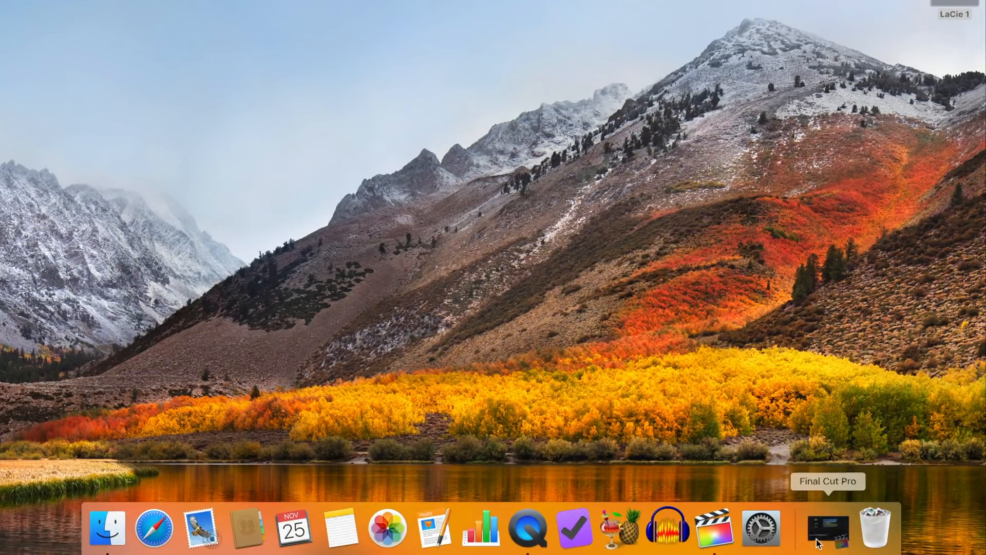
Launch Final Cut Pro from the Dock with the Demo rally project open.
left_click(827, 528)
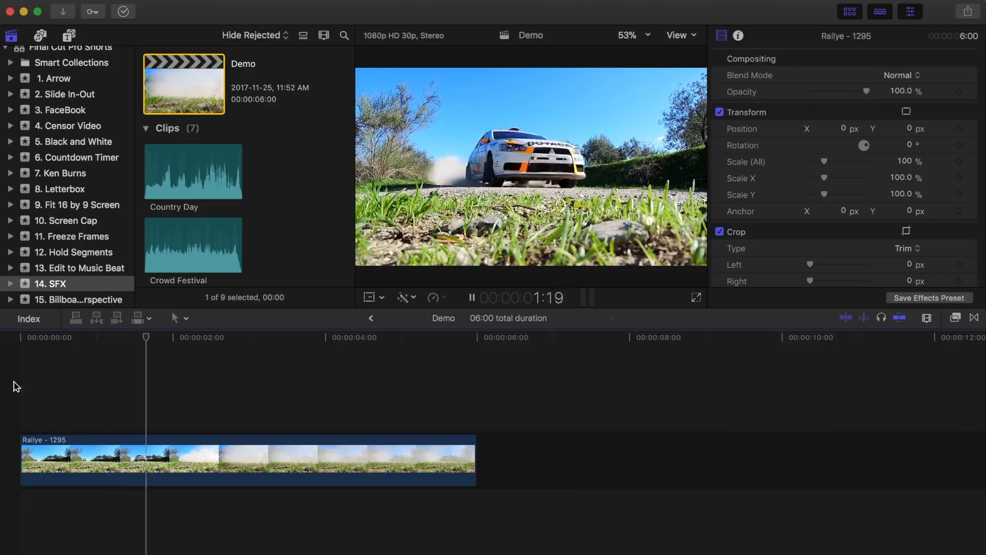
left_click(301, 337)
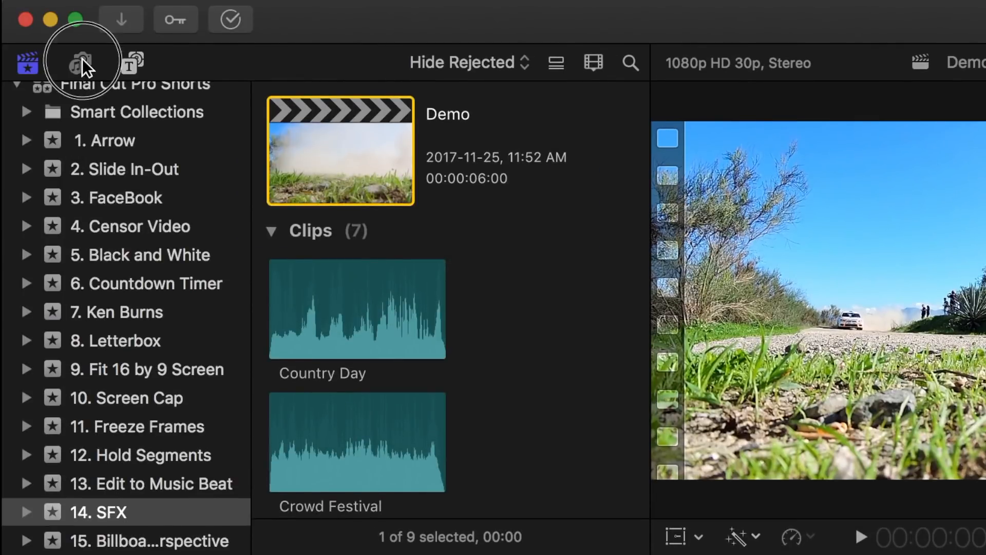
Show the Sound Effects library filtered to car sounds and audition Race Car Drive By and Sports Car Passing.
left_click(79, 62)
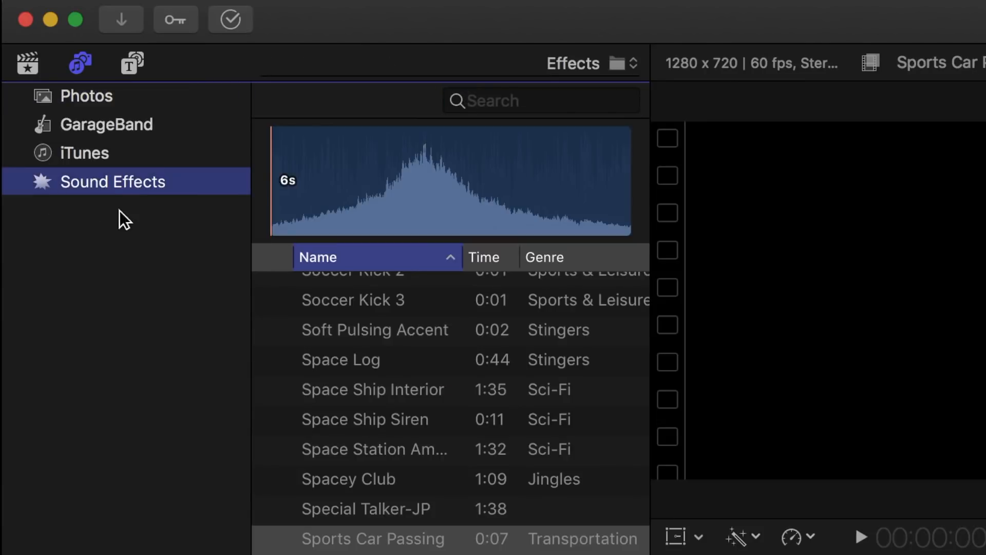
left_click(541, 101)
type("car")
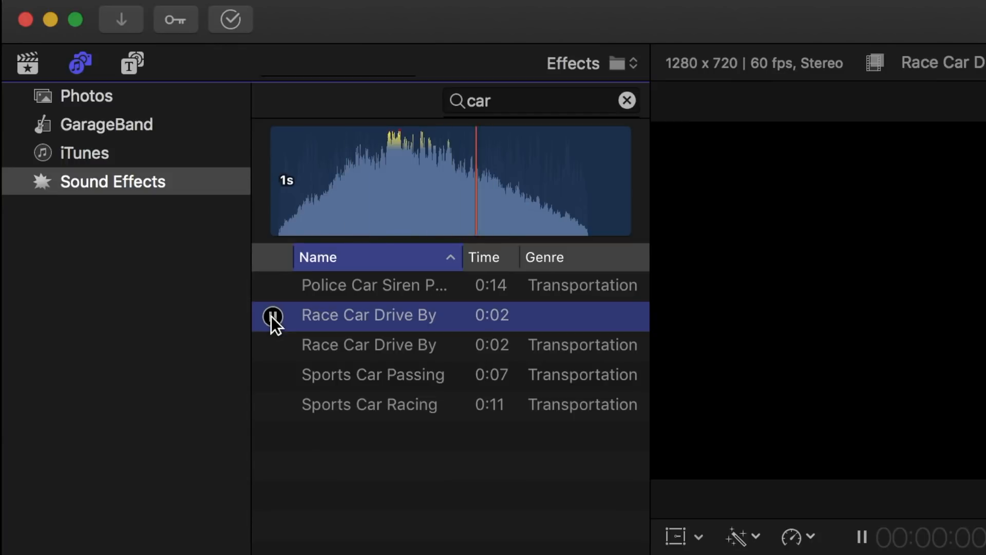
left_click(369, 345)
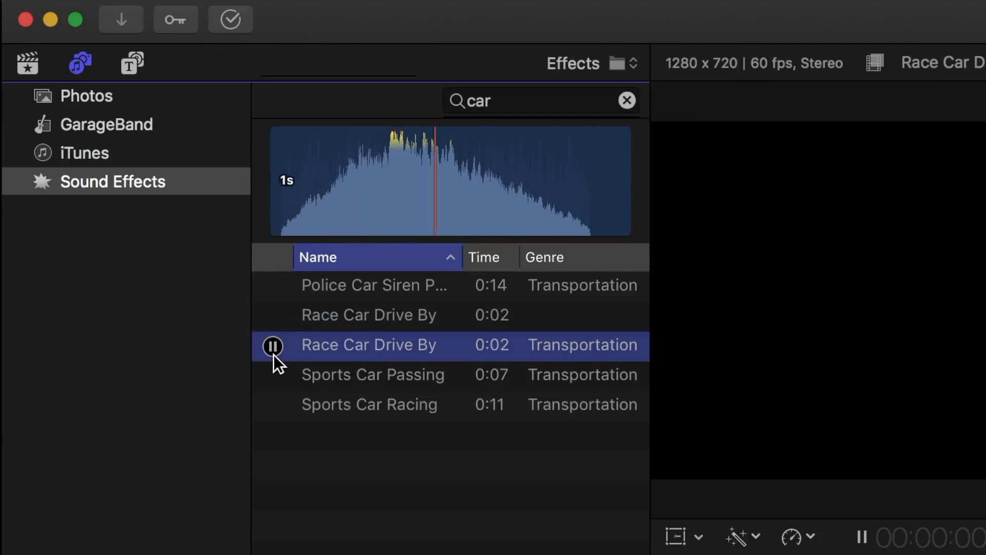
left_click(372, 374)
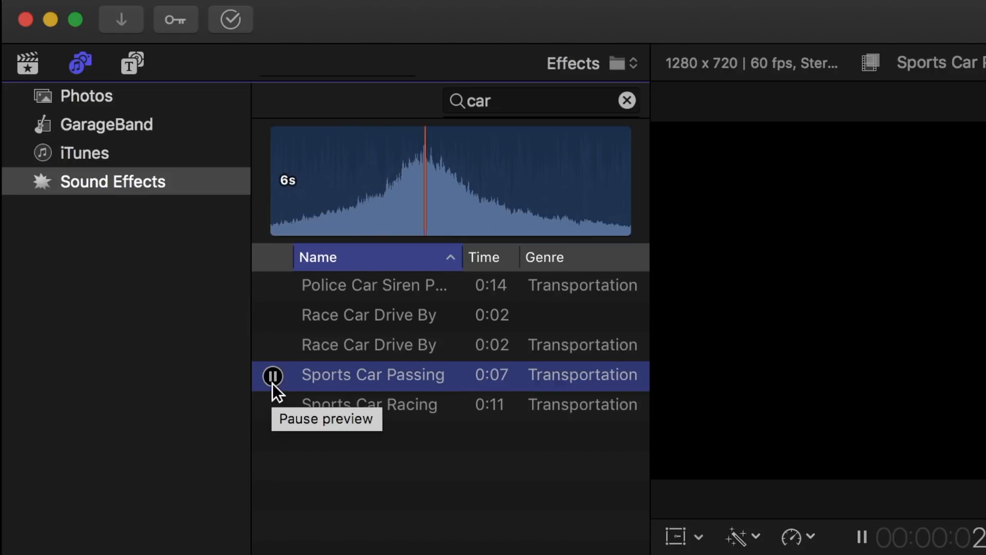
left_click(272, 376)
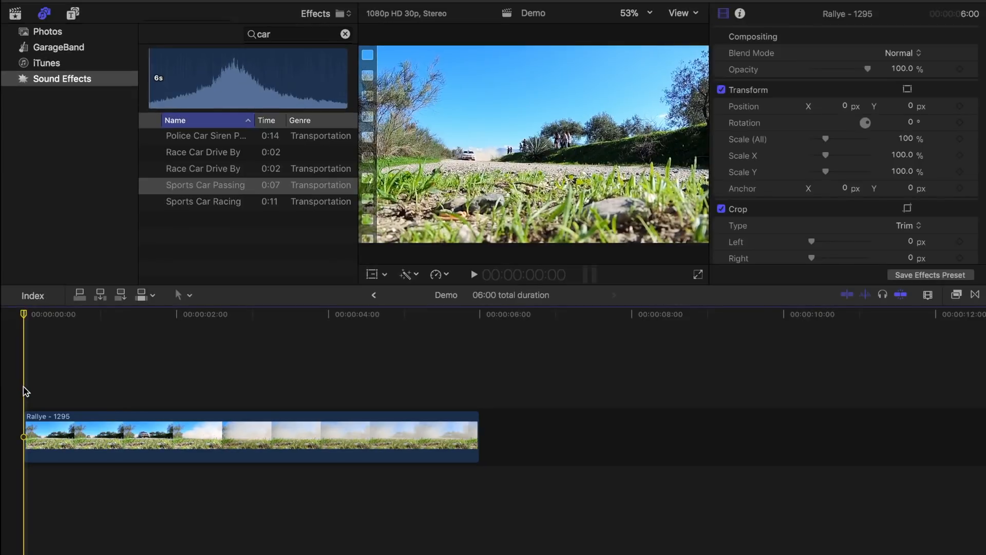
Place Sports Car Passing beneath the Rallye - 1295 clip at 0:00 and deselect it.
left_click_drag(205, 185, 134, 481)
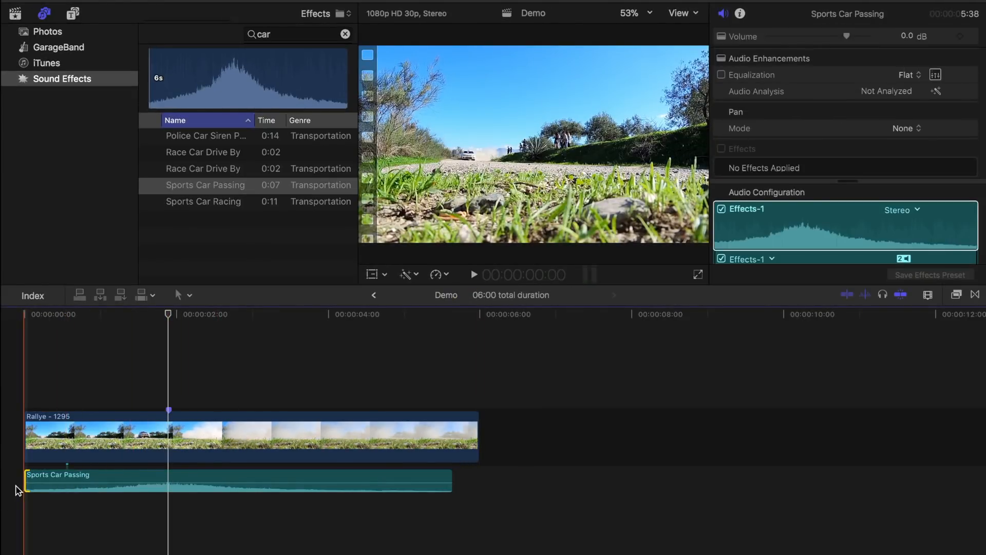
left_click(474, 274)
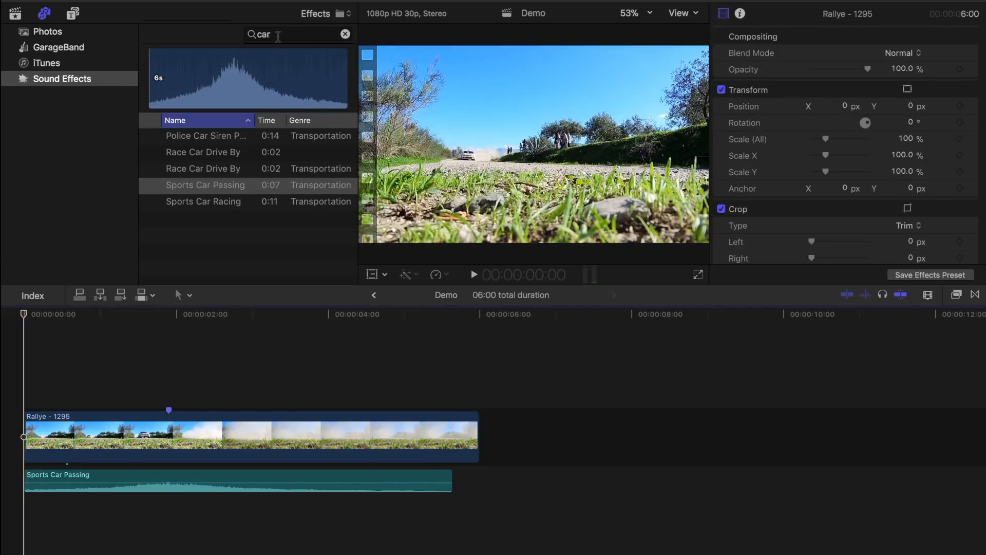
Search 'Country' and add the Country Day ambience below Sports Car Passing at 0:00.
type("Country")
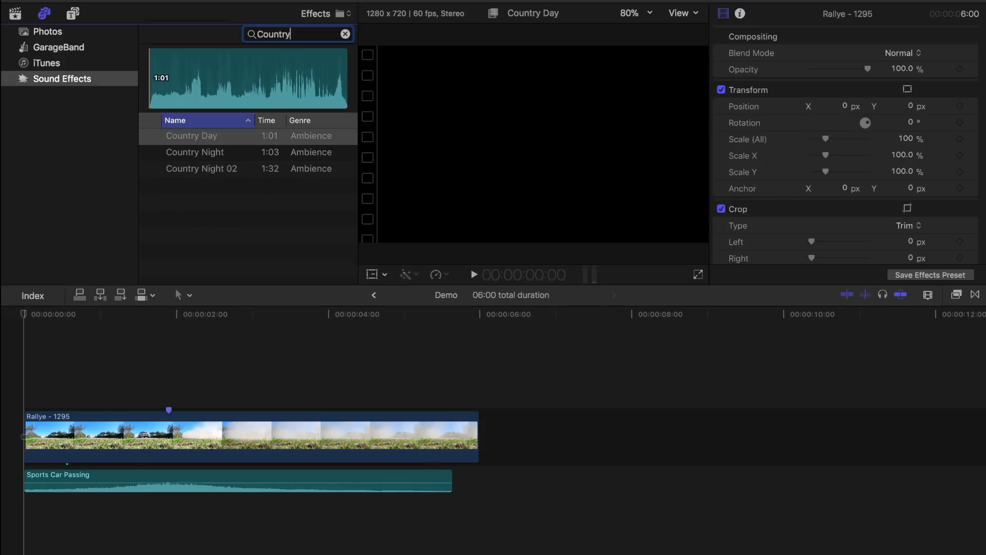
left_click(191, 135)
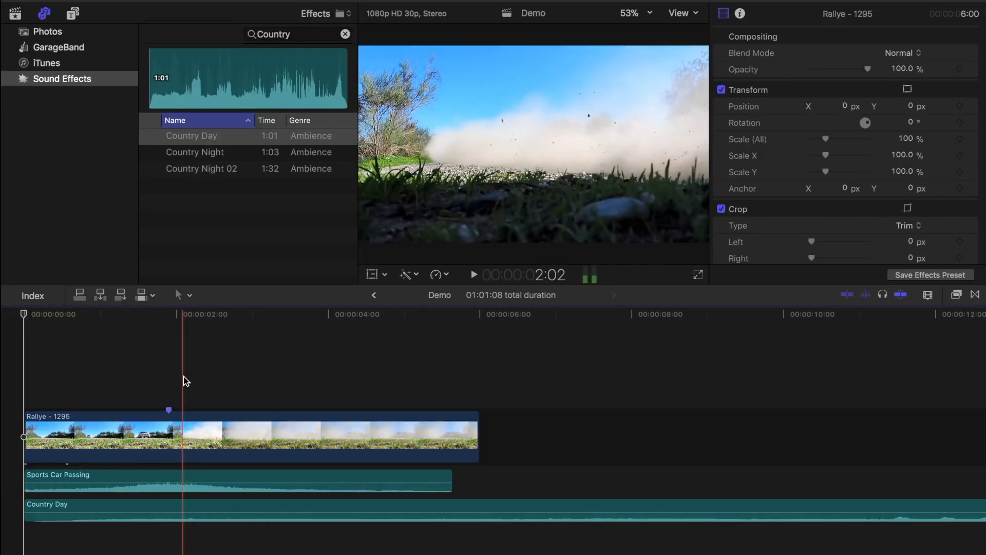
Search 'rocks' to add Debris Rocks Bricks 01 near 2 seconds, then search 'crowd'.
type("rocks")
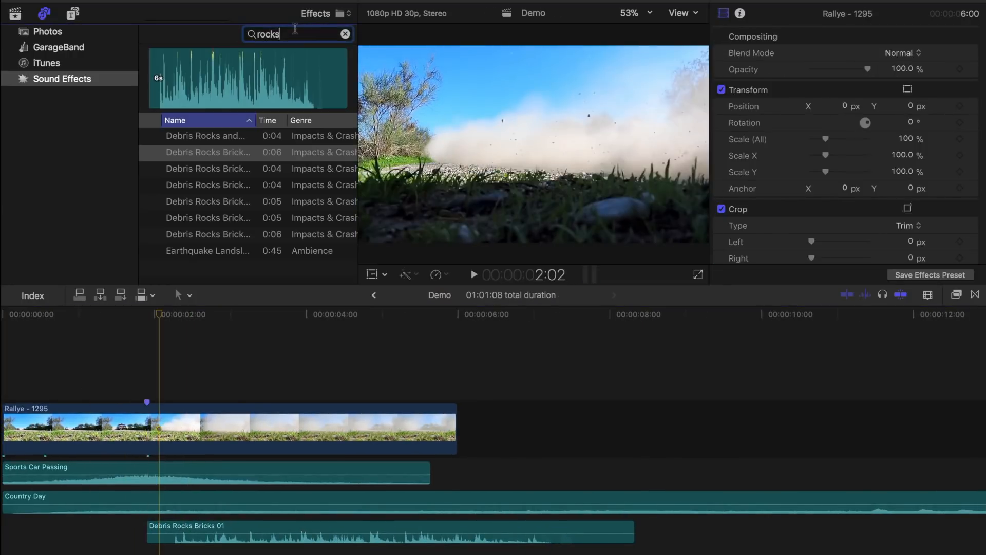
type("crowd")
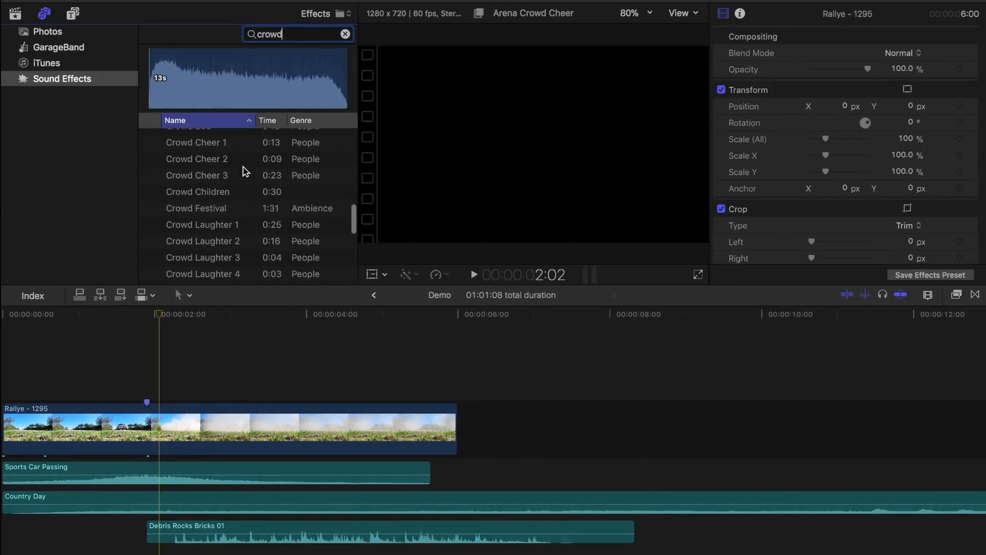